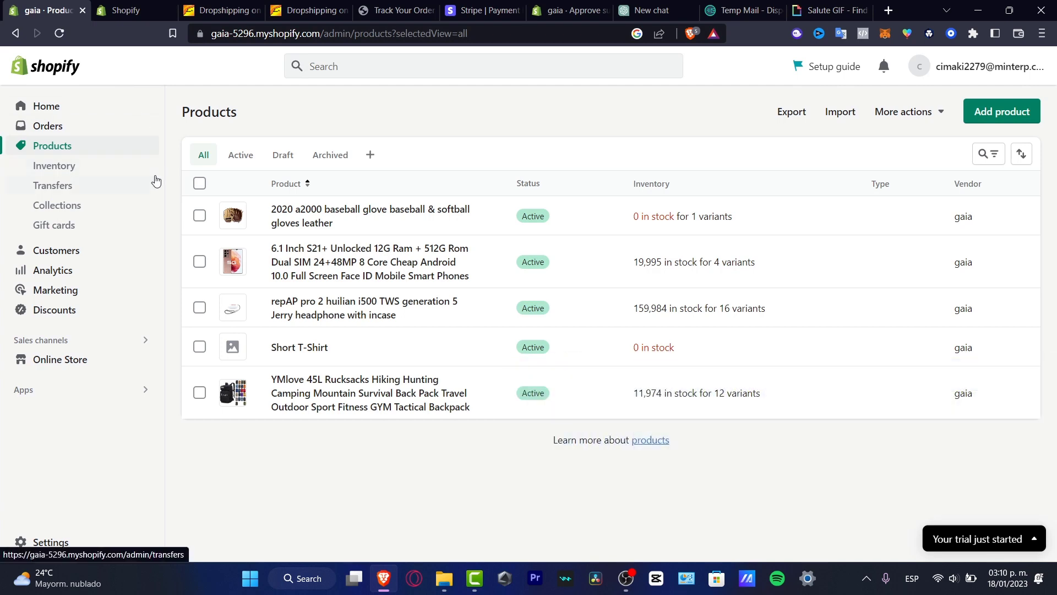
Go to the store settings from the admin sidebar
{"action": "left_click", "coordinate": [50, 542]}
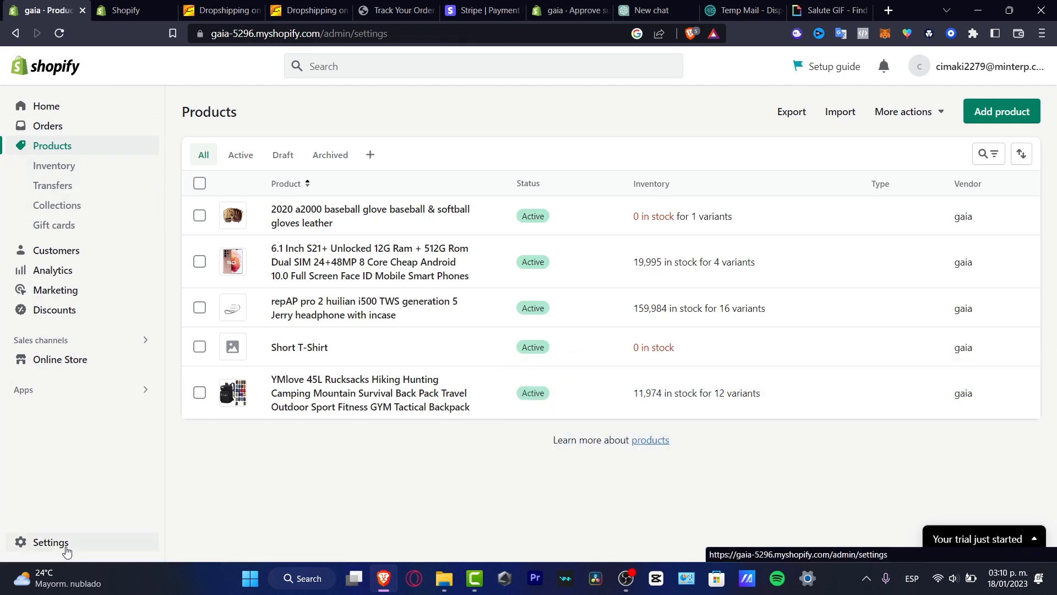
{"action": "left_click", "coordinate": [50, 542]}
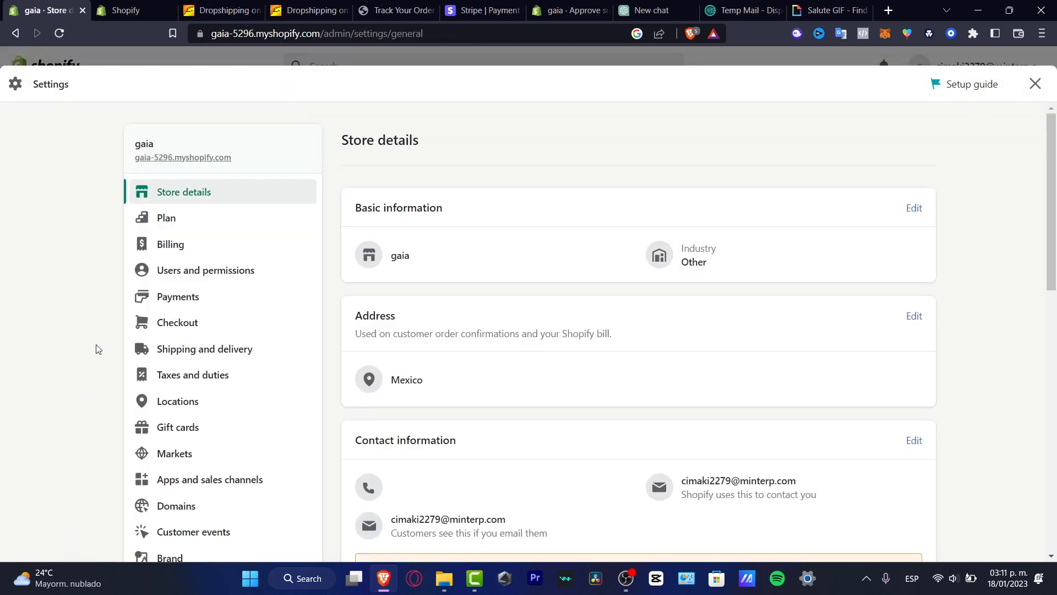
{"action": "mouse_move", "coordinate": [177, 224]}
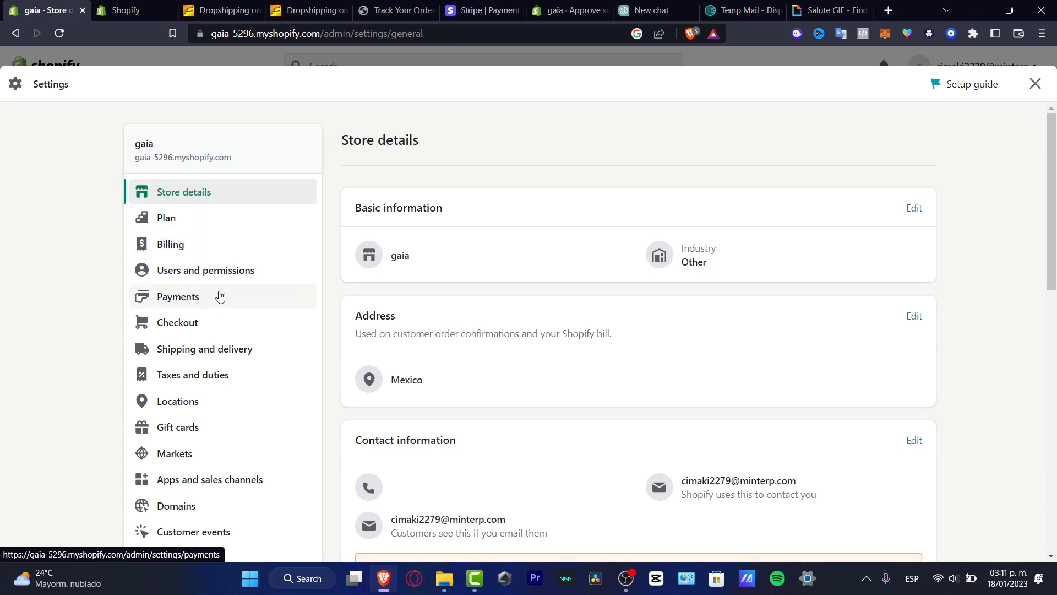
Go to the Payments settings section
{"action": "left_click", "coordinate": [177, 297]}
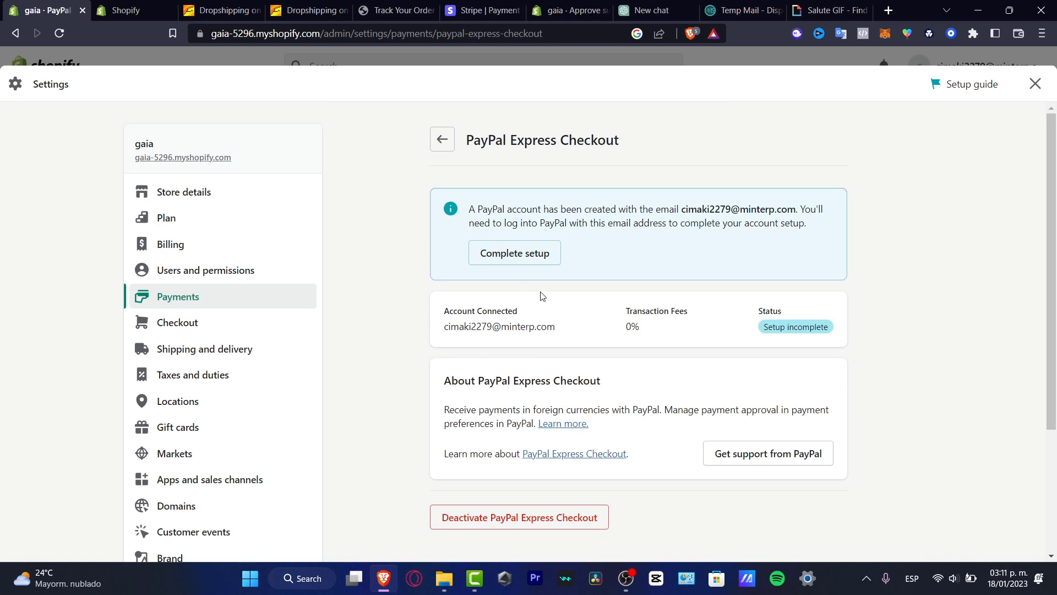
{"action": "mouse_move", "coordinate": [670, 329]}
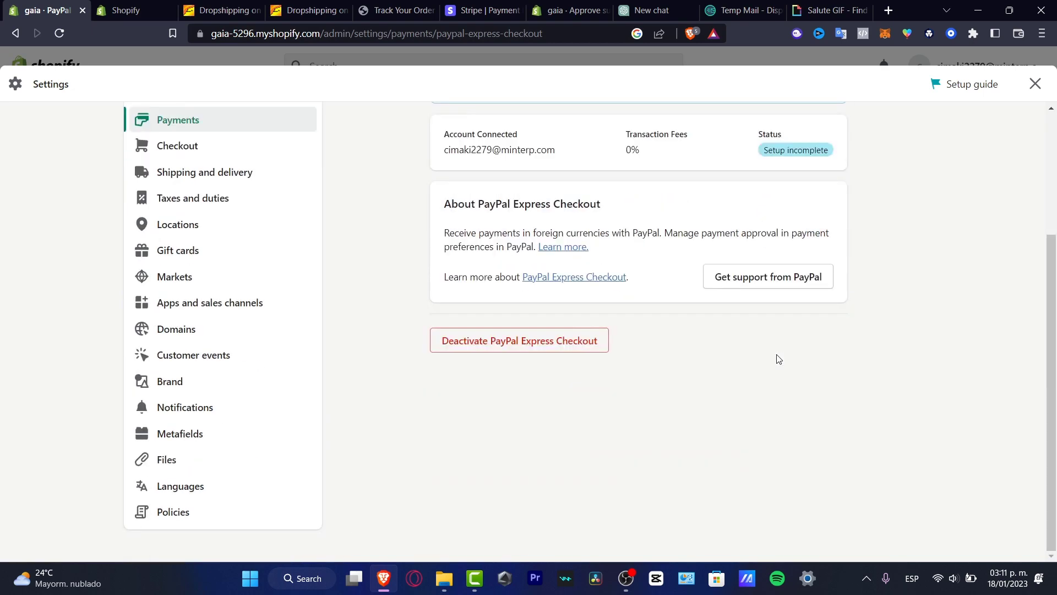
{"action": "mouse_move", "coordinate": [745, 221]}
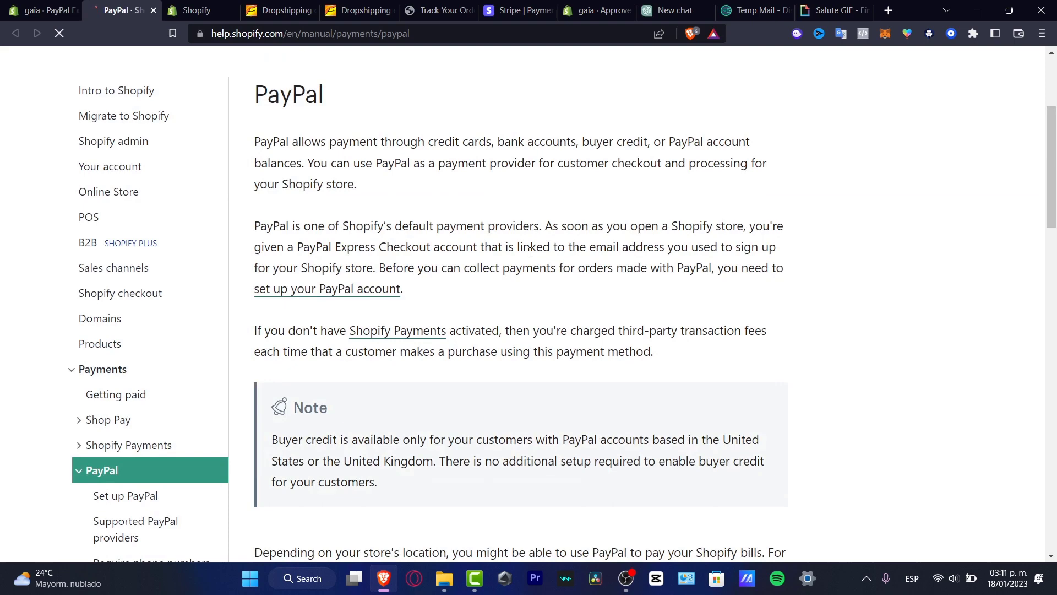
Highlight the note that merchants in India can't use PayPal for Shopify bills
{"action": "scroll", "scroll_direction": "down", "scroll_amount": 3}
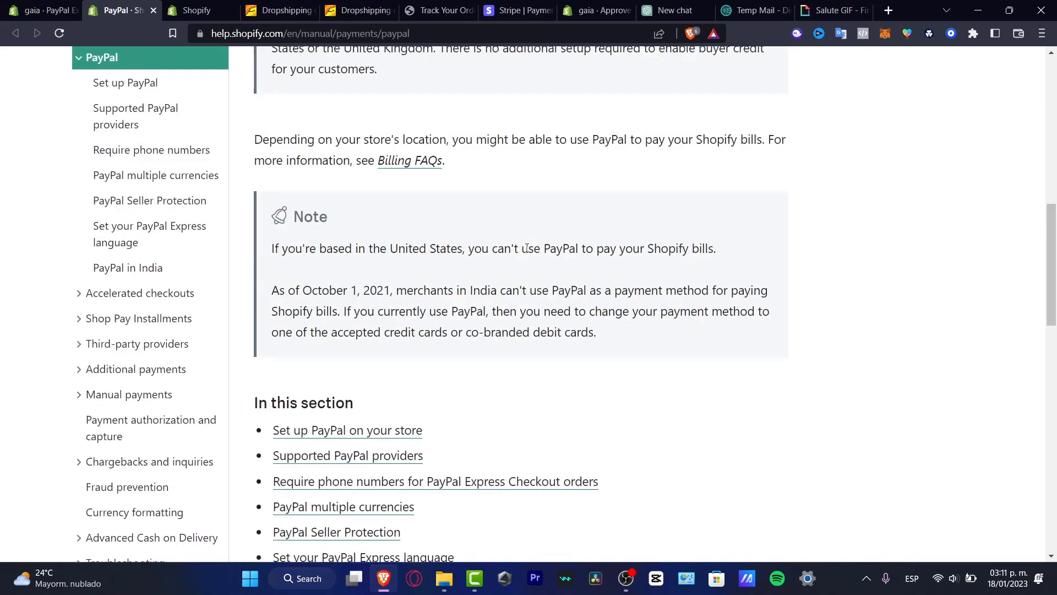
{"action": "mouse_move", "coordinate": [410, 265]}
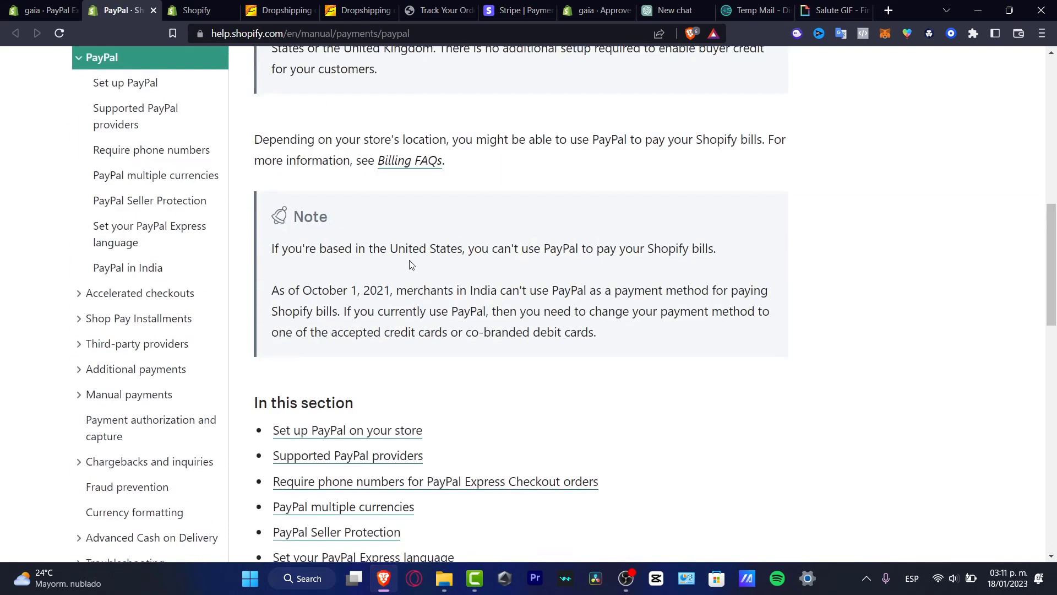
{"action": "left_click_drag", "start_coordinate": [428, 290], "coordinate": [565, 290]}
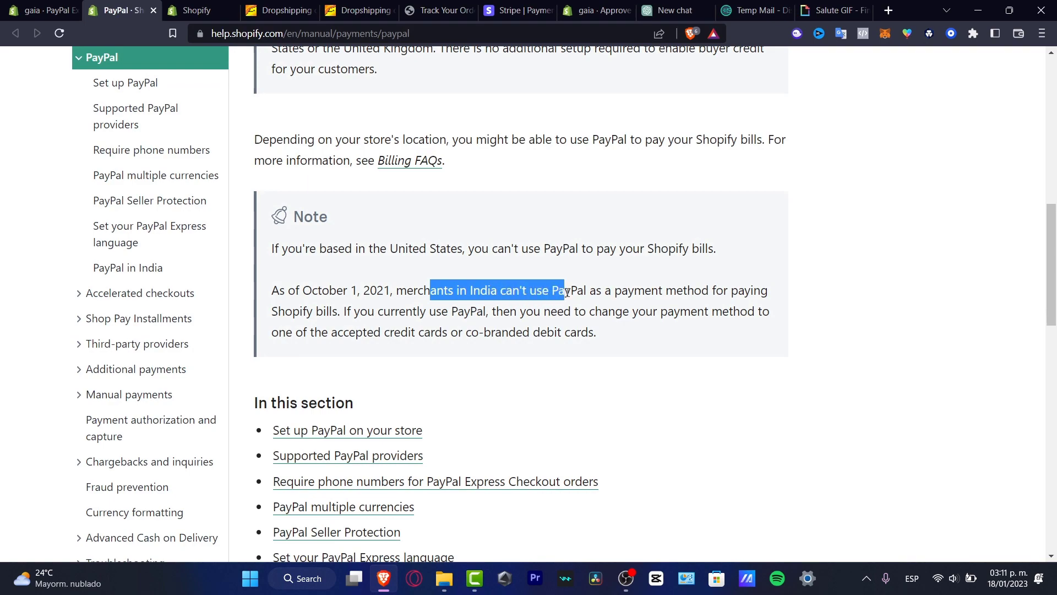
{"action": "left_click_drag", "start_coordinate": [561, 289], "coordinate": [589, 289]}
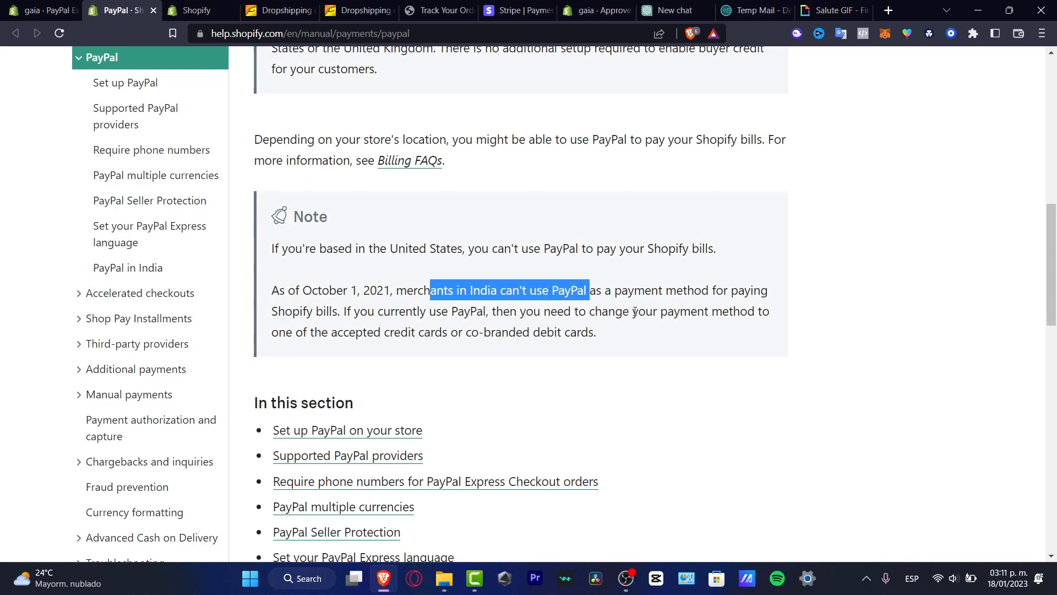
{"action": "scroll", "scroll_direction": "up", "scroll_amount": 3}
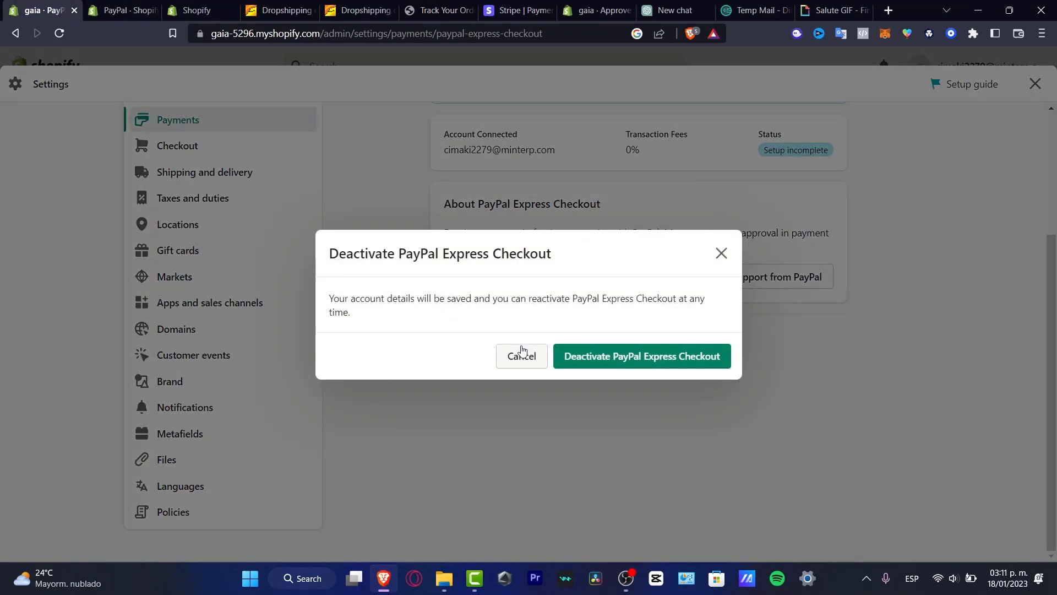
Confirm deactivating PayPal Express Checkout, then begin reactivating it
{"action": "left_click", "coordinate": [641, 356]}
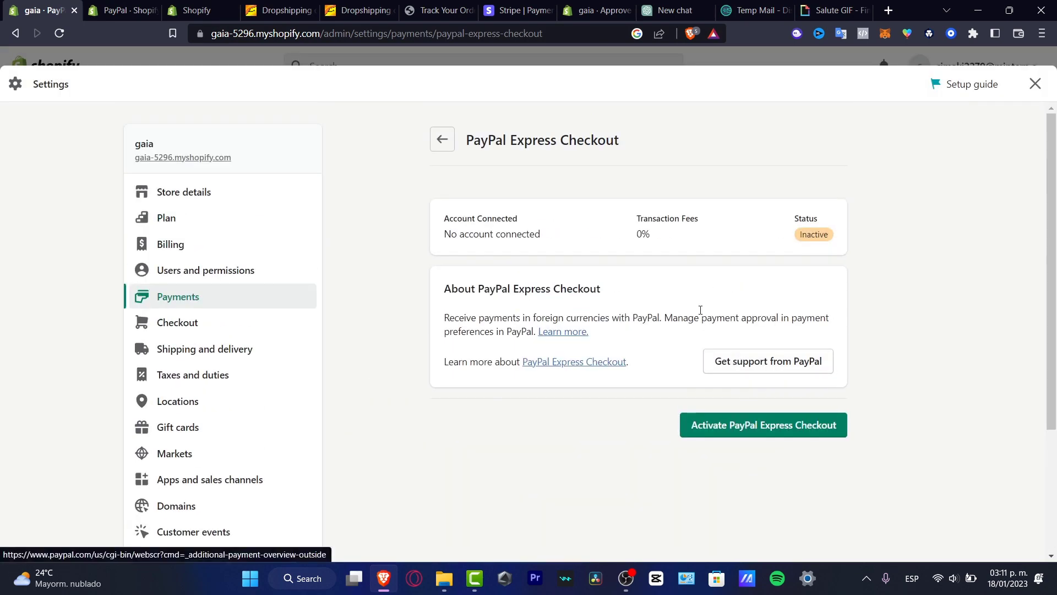
{"action": "left_click", "coordinate": [762, 424]}
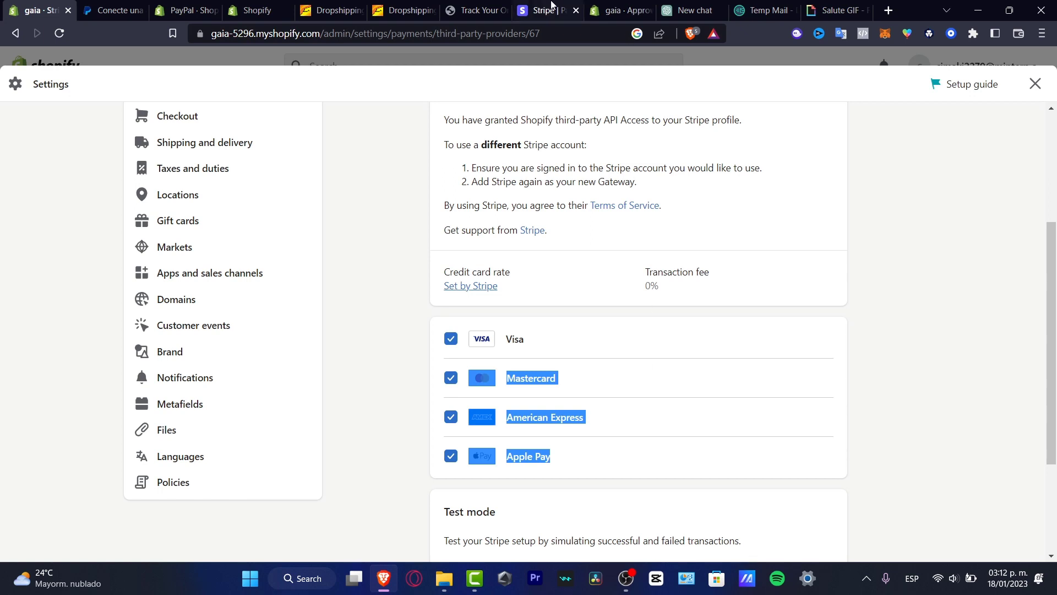
Review the PayPal account connection page, then return to the Stripe provider settings
{"action": "left_click", "coordinate": [111, 10]}
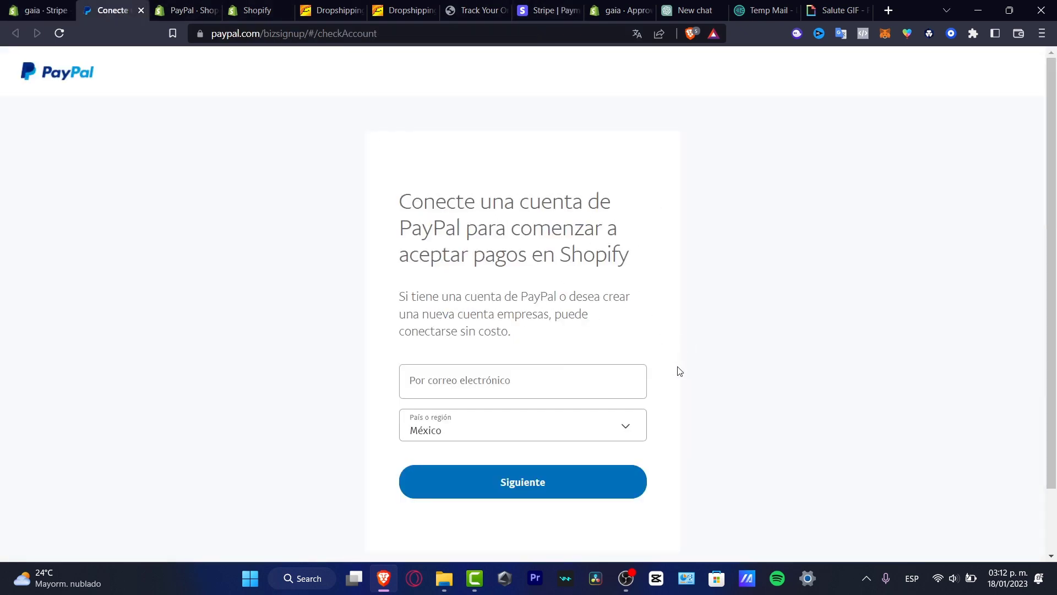
{"action": "scroll", "scroll_direction": "down", "scroll_amount": 3}
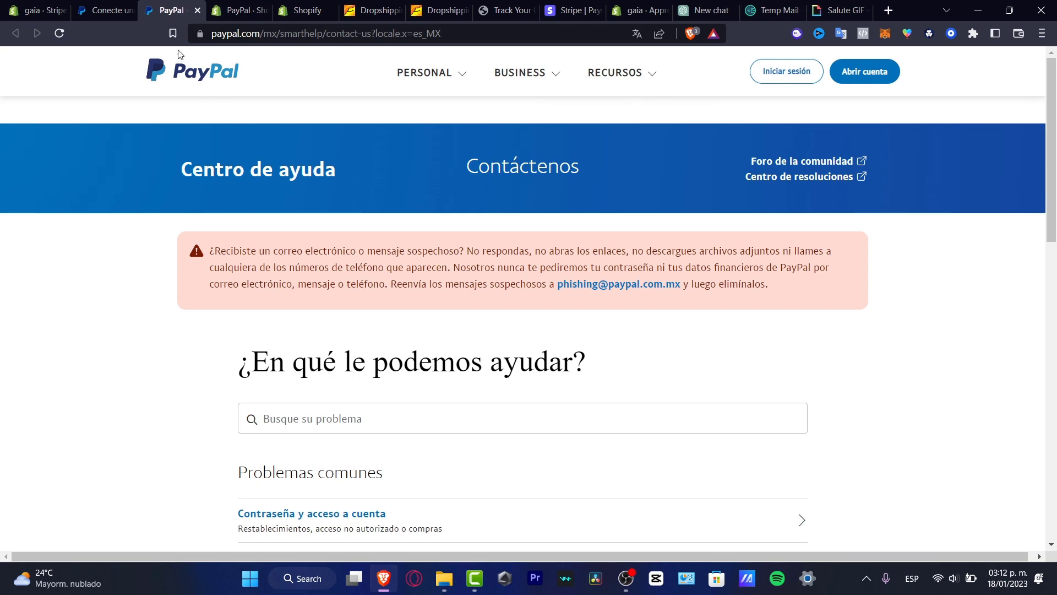
{"action": "left_click", "coordinate": [38, 10]}
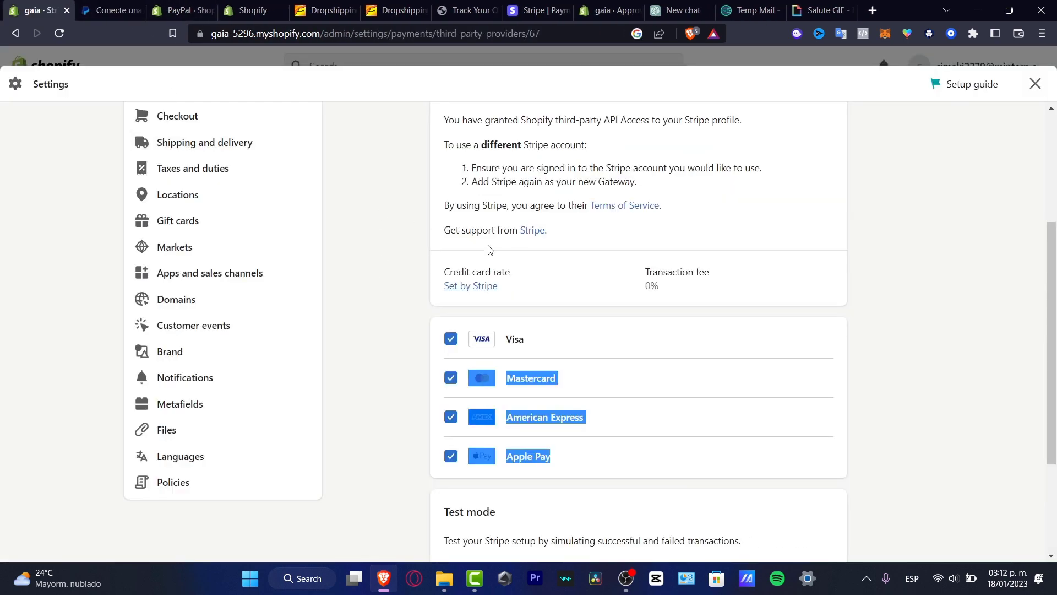
Return to the payments overview and go to Add payment methods
{"action": "left_click", "coordinate": [177, 296]}
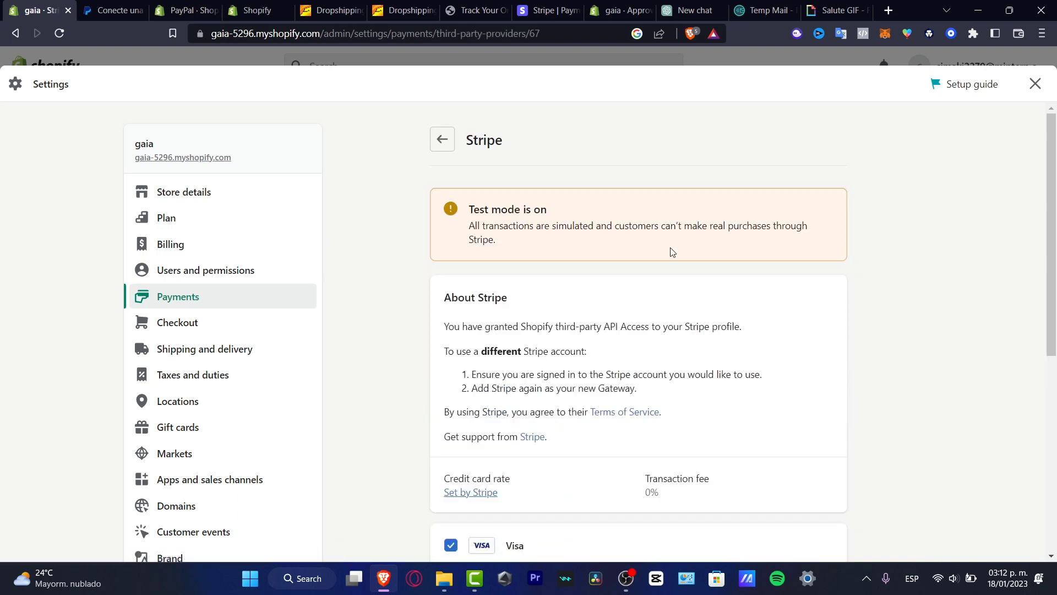
{"action": "left_click", "coordinate": [442, 139]}
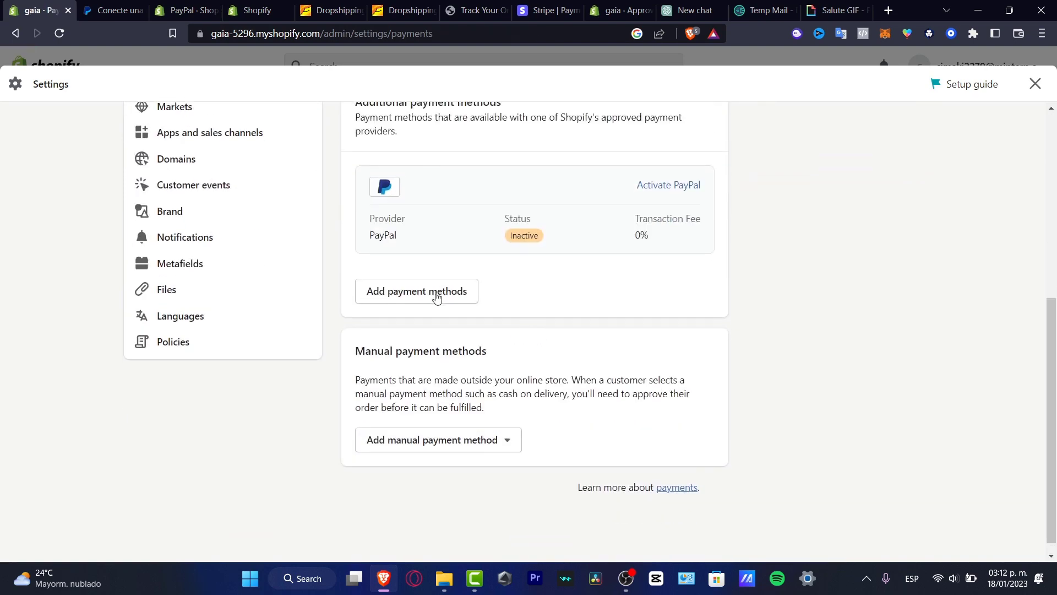
{"action": "left_click", "coordinate": [417, 291]}
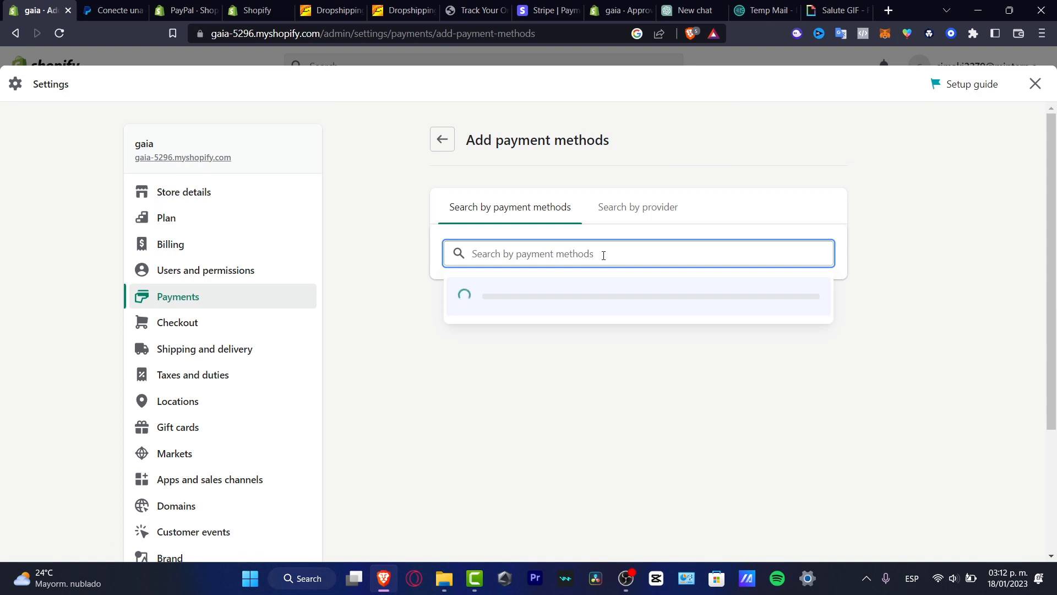
Filter payment providers by Visa and Mastercard and review the 30 matching results
{"action": "type", "text": "v"}
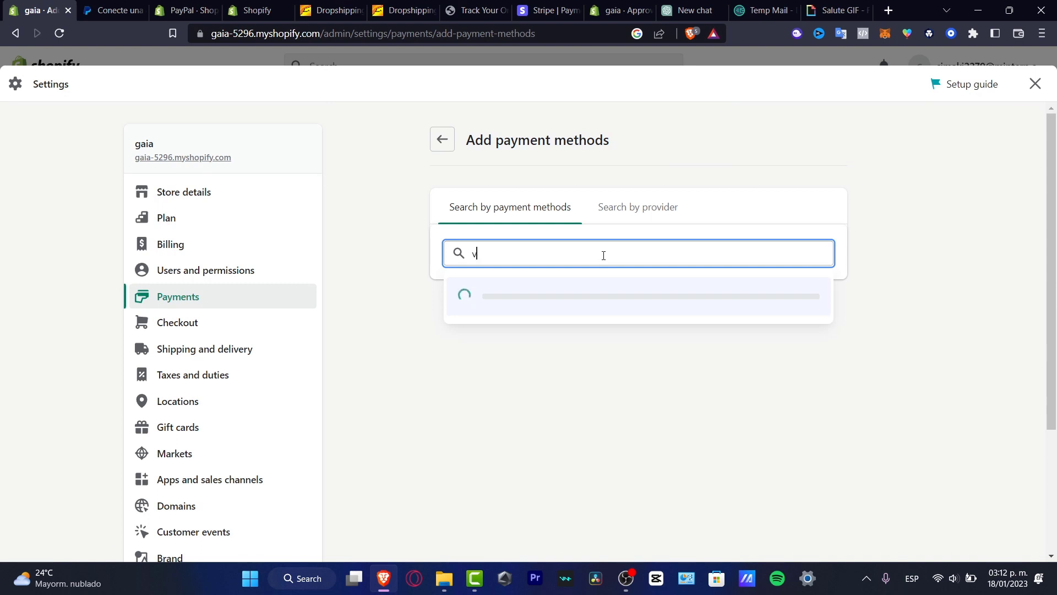
{"action": "type", "text": "isa"}
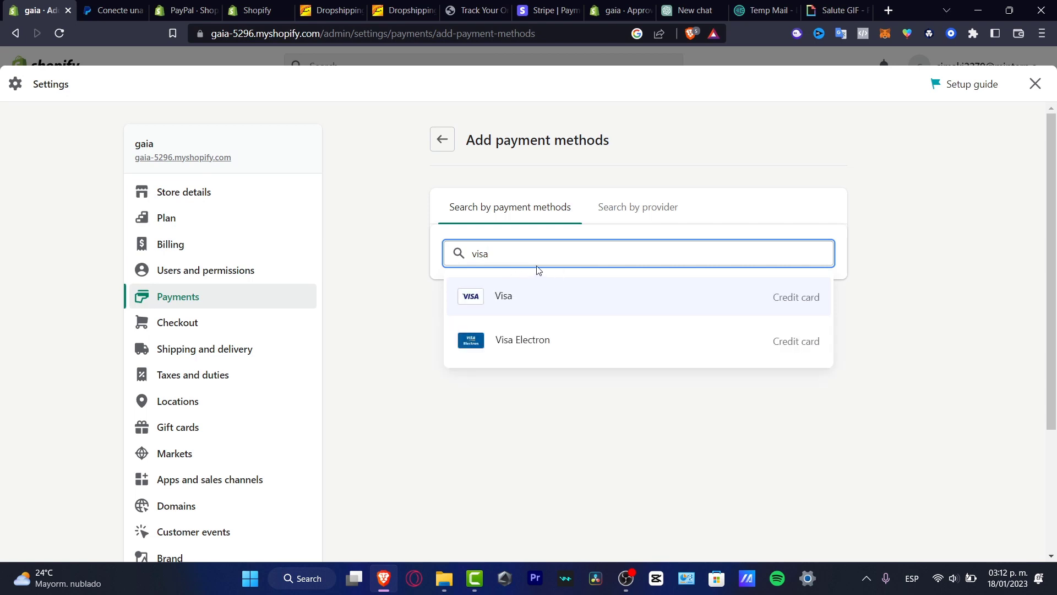
{"action": "left_click", "coordinate": [503, 296]}
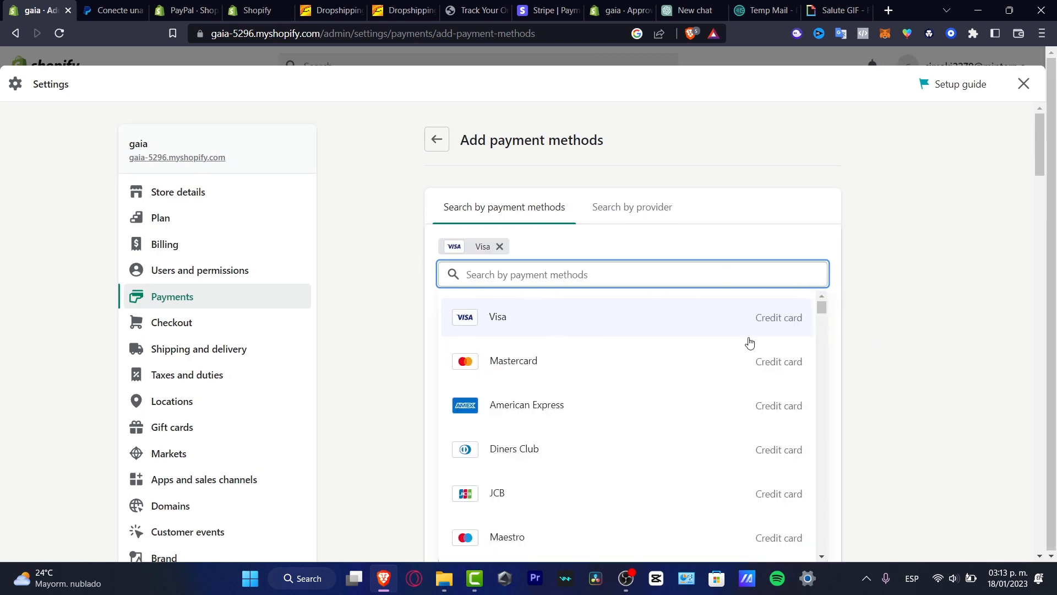
{"action": "left_click", "coordinate": [512, 362]}
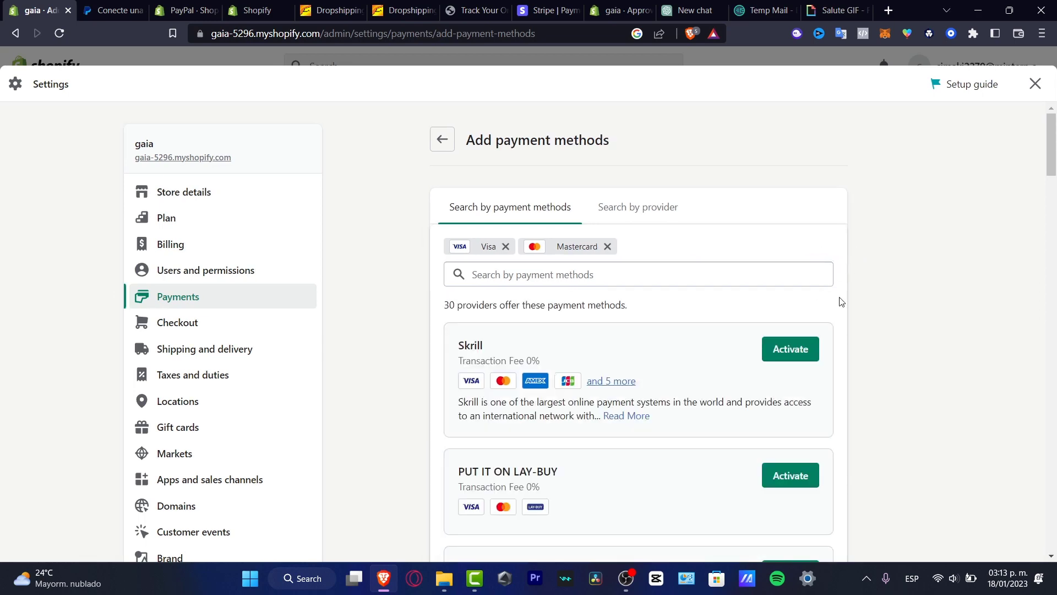
{"action": "scroll", "scroll_direction": "down", "scroll_amount": 3}
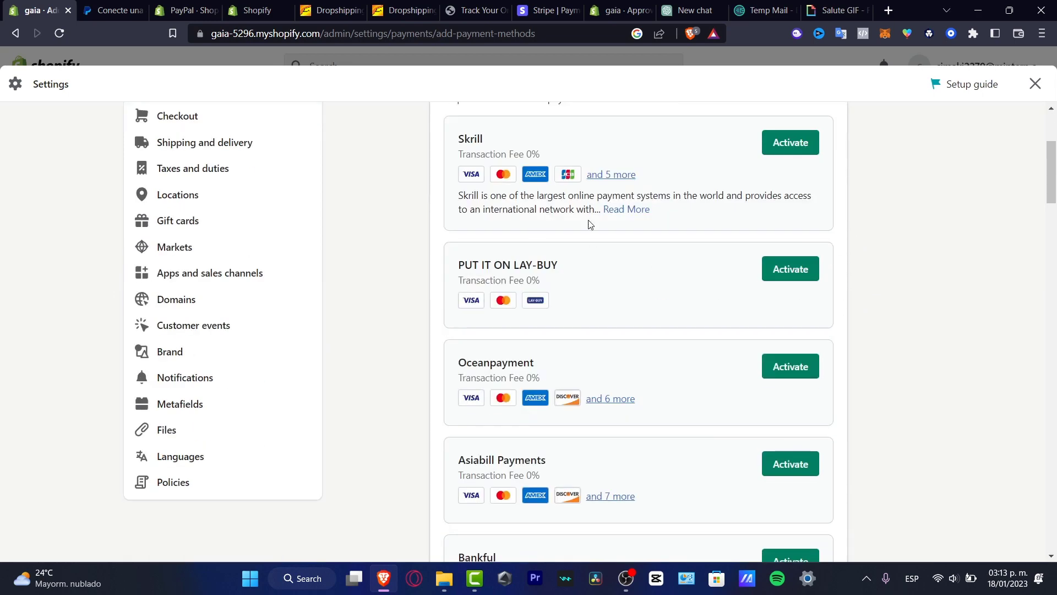